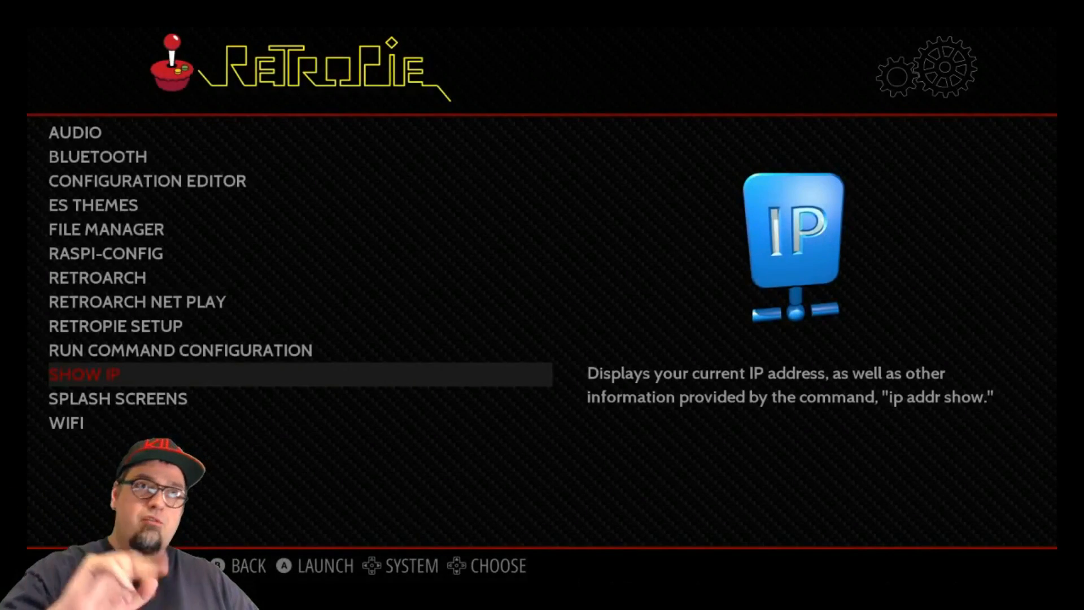
Launch SHOW IP from the RetroPie setup tools to display the Pi's IP address
key("up")
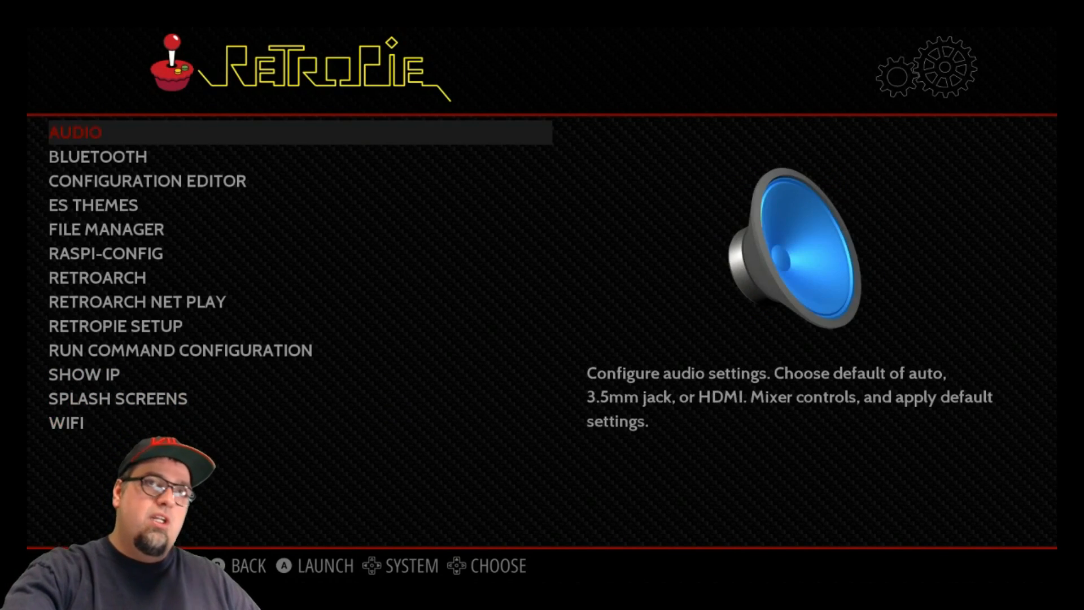
key("down")
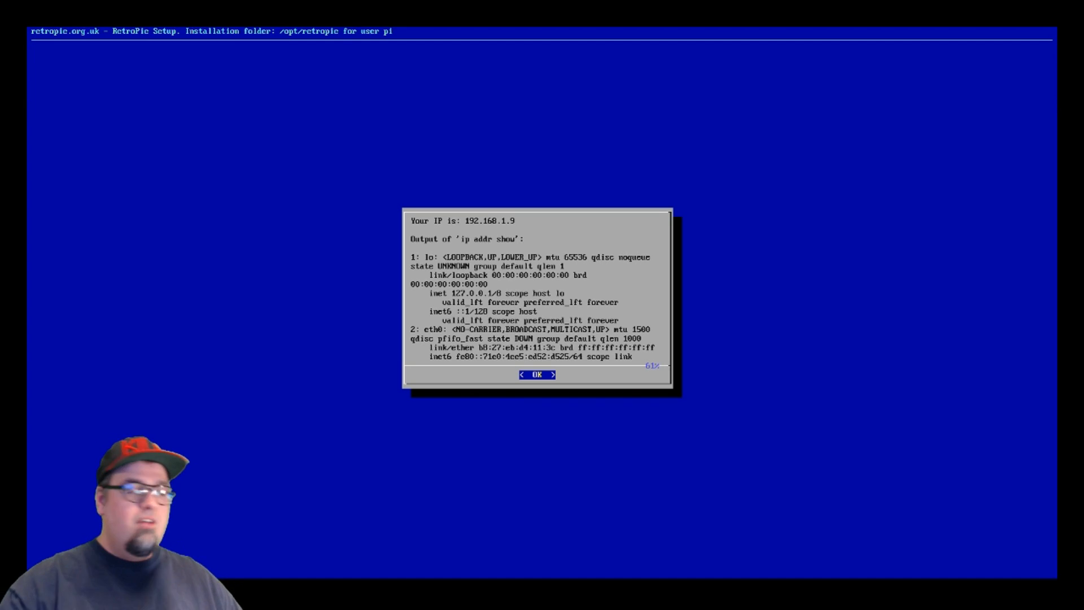
Dismiss the IP details dialog with OK
left_click(536, 373)
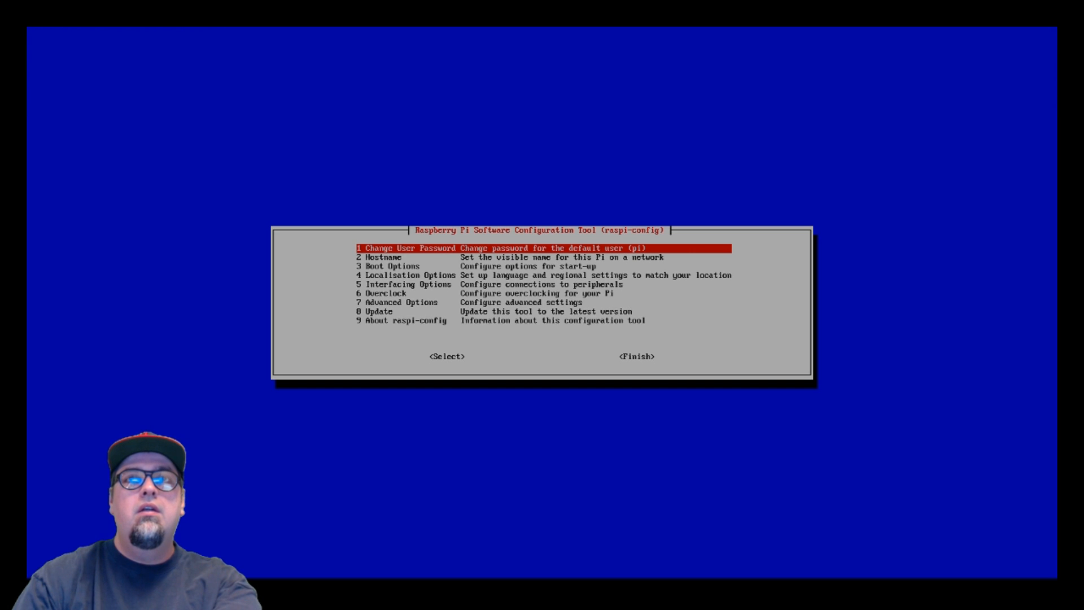
Enable SSH under Interfacing Options > P2 SSH and finish out of raspi-config
key("Down")
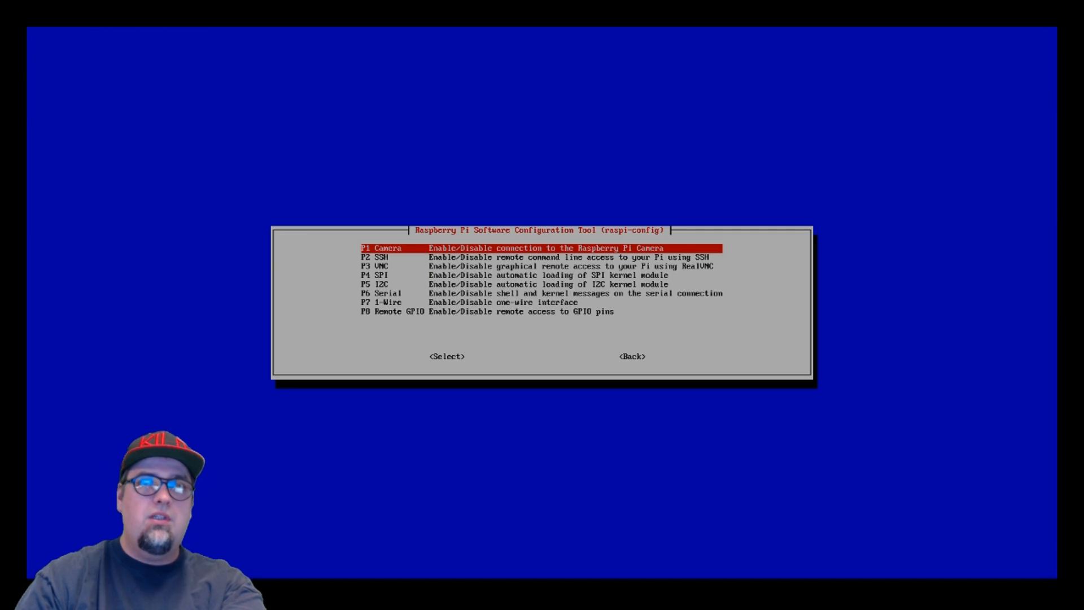
key("Down")
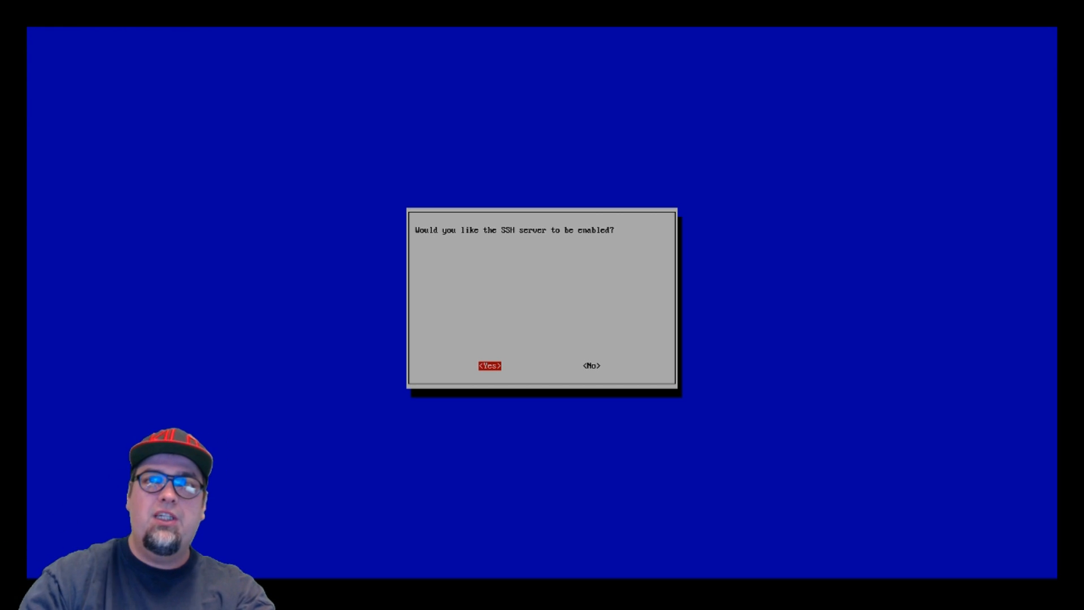
left_click(489, 365)
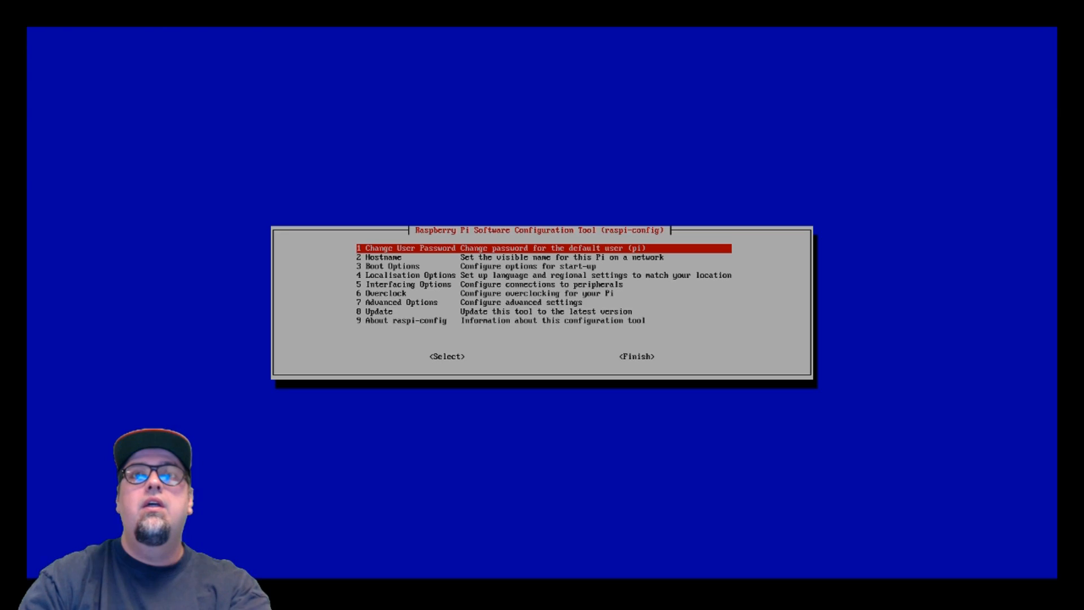
key("Tab")
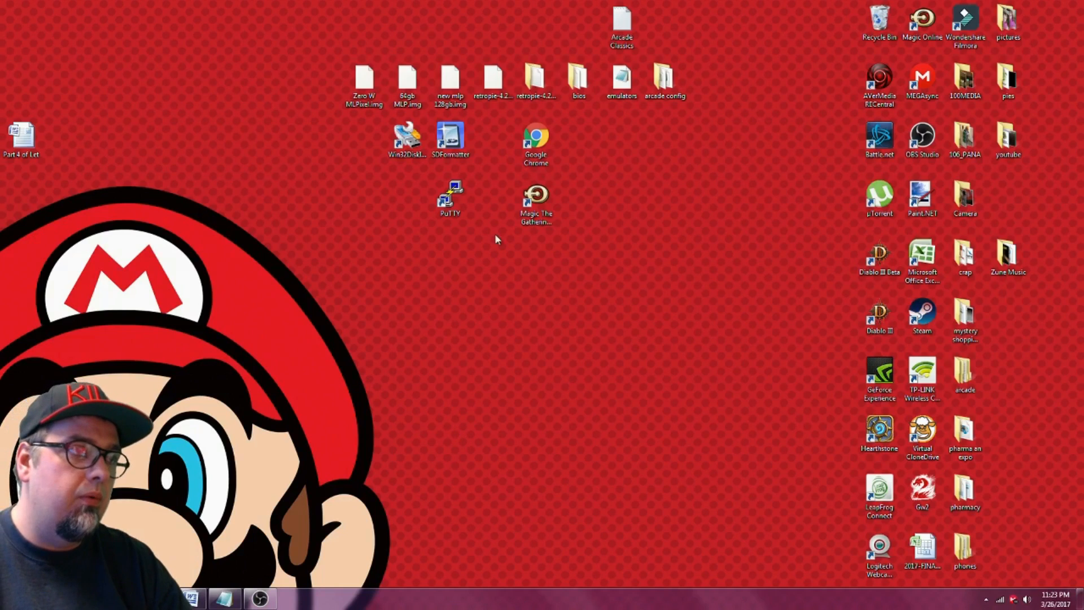
left_click(450, 198)
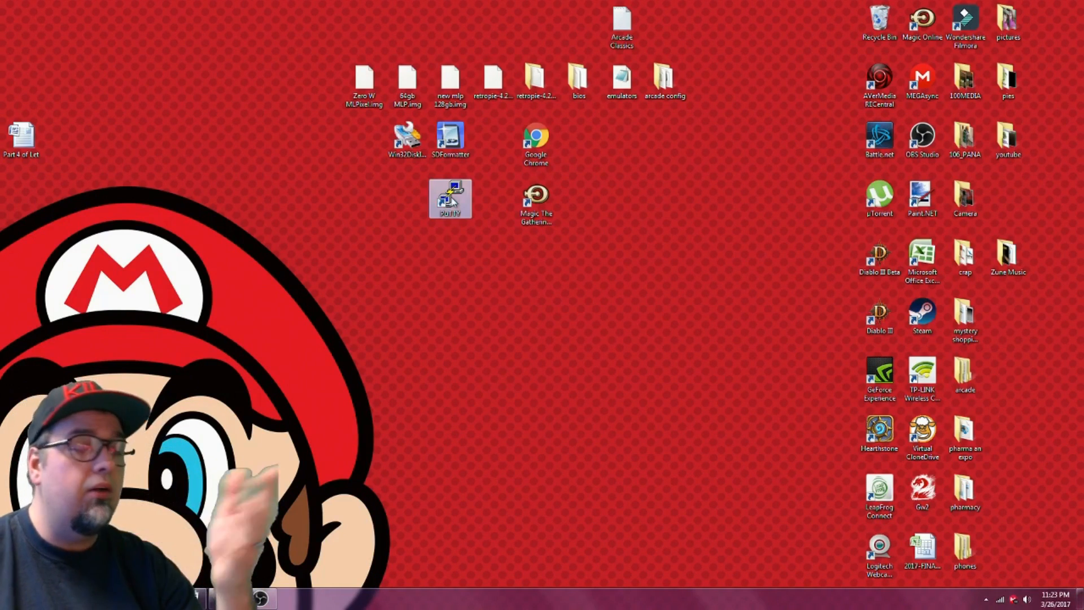
mouse_move(451, 198)
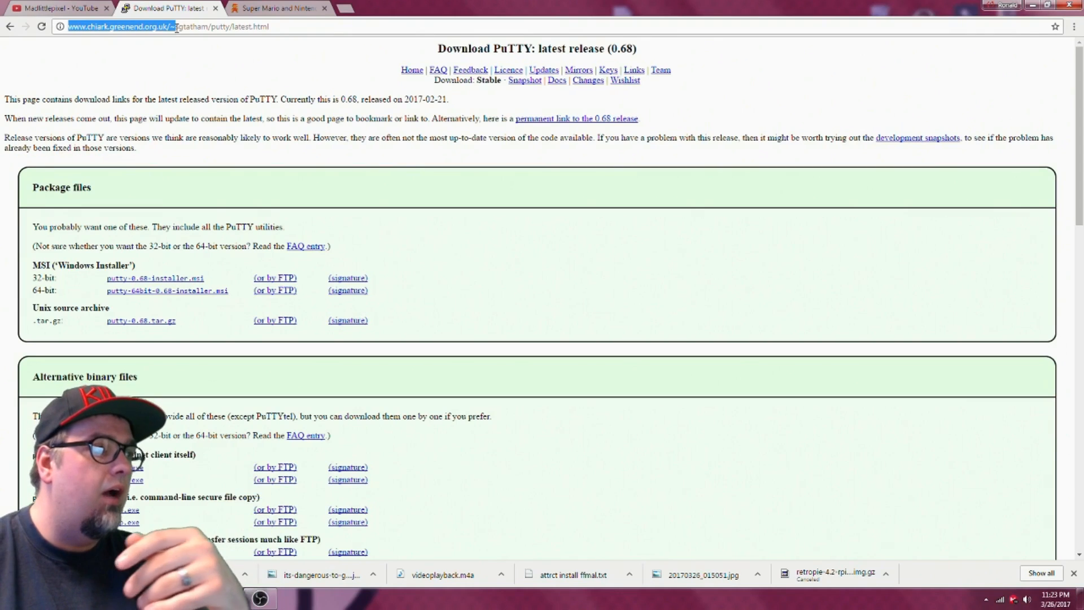
mouse_move(88, 298)
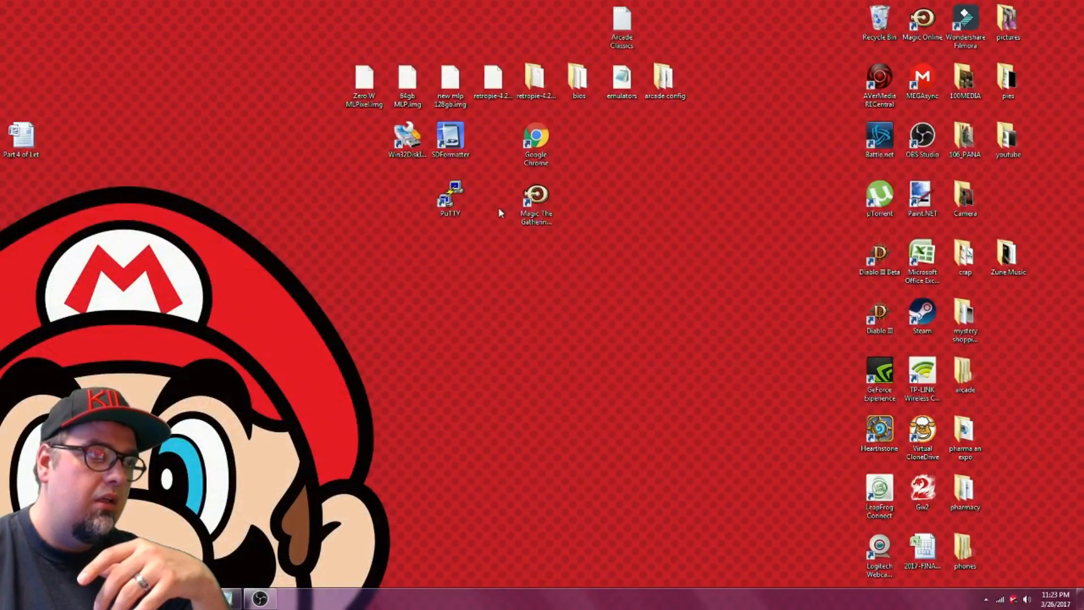
Connect PuTTY over SSH port 22 to pasted host 192.168.1.9 and maximize the terminal
right_click(511, 245)
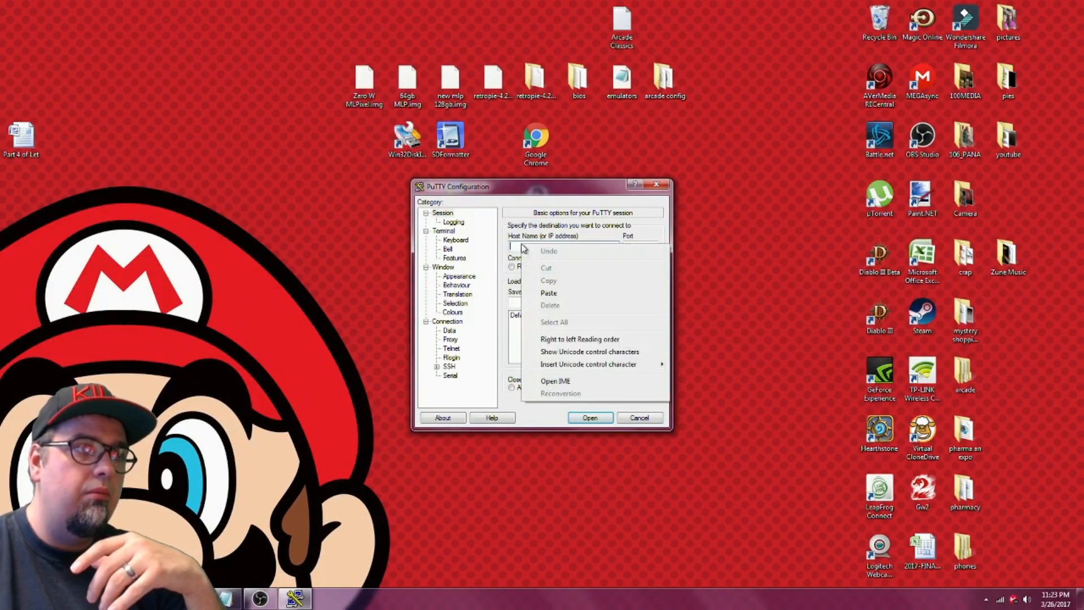
left_click(549, 292)
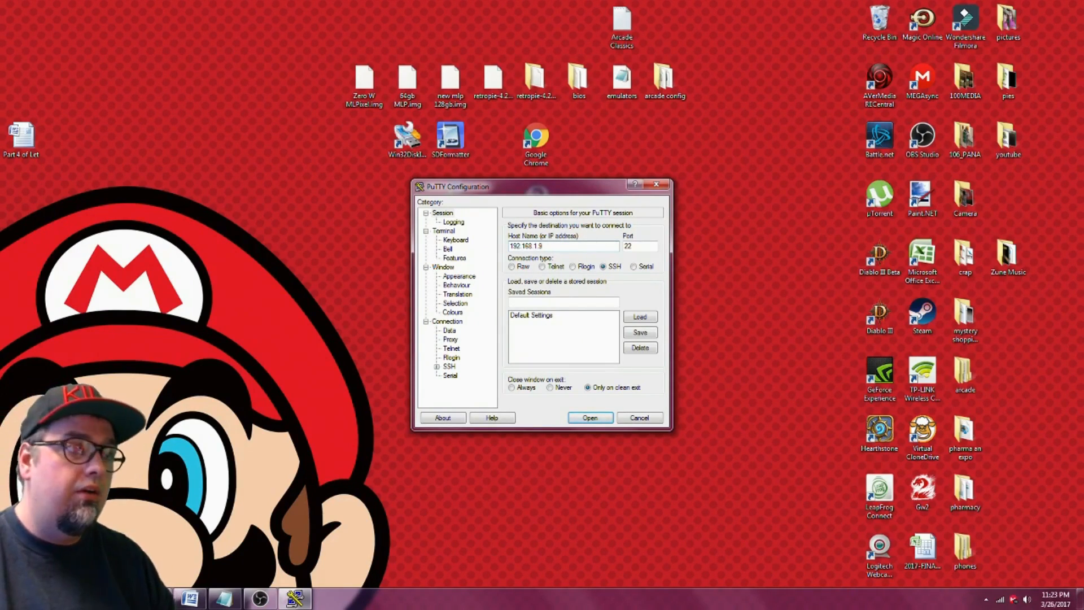
left_click(588, 416)
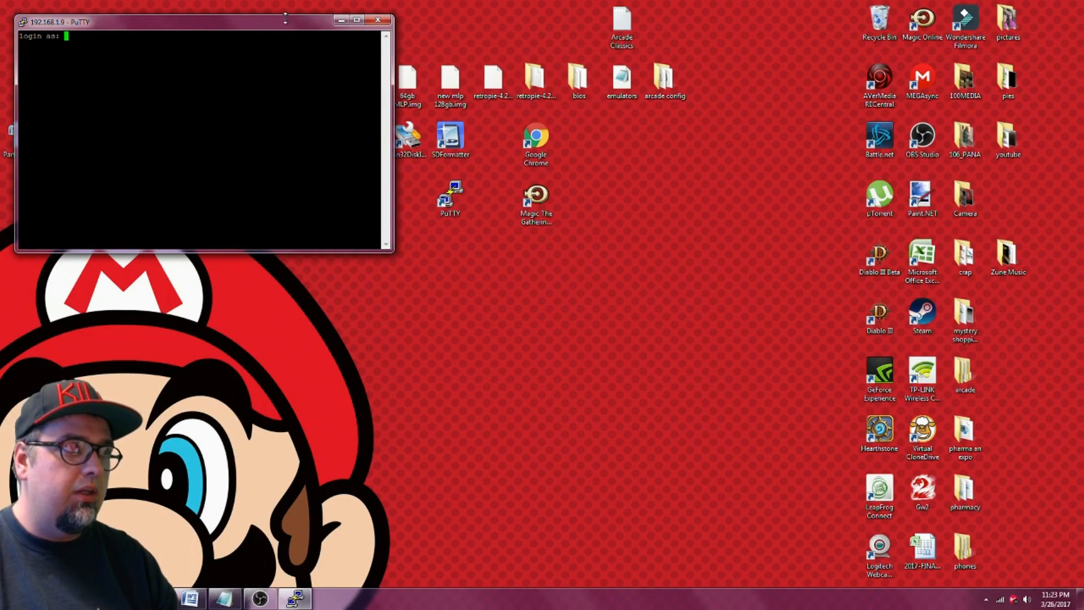
left_click(355, 18)
type("pi")
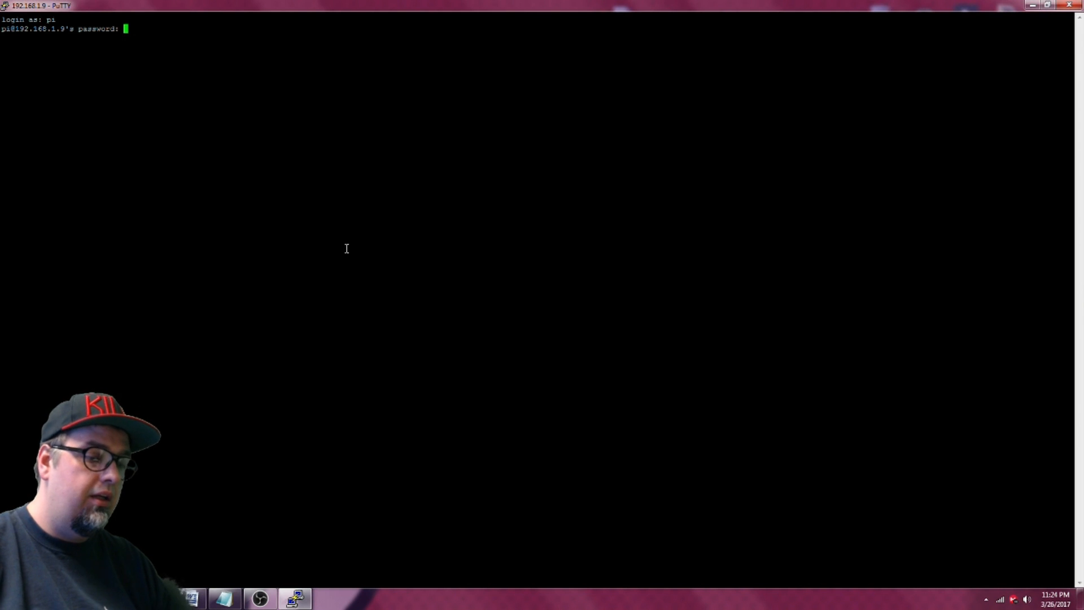
Log in with the password and open an empty menu.sh in nano
key("Return")
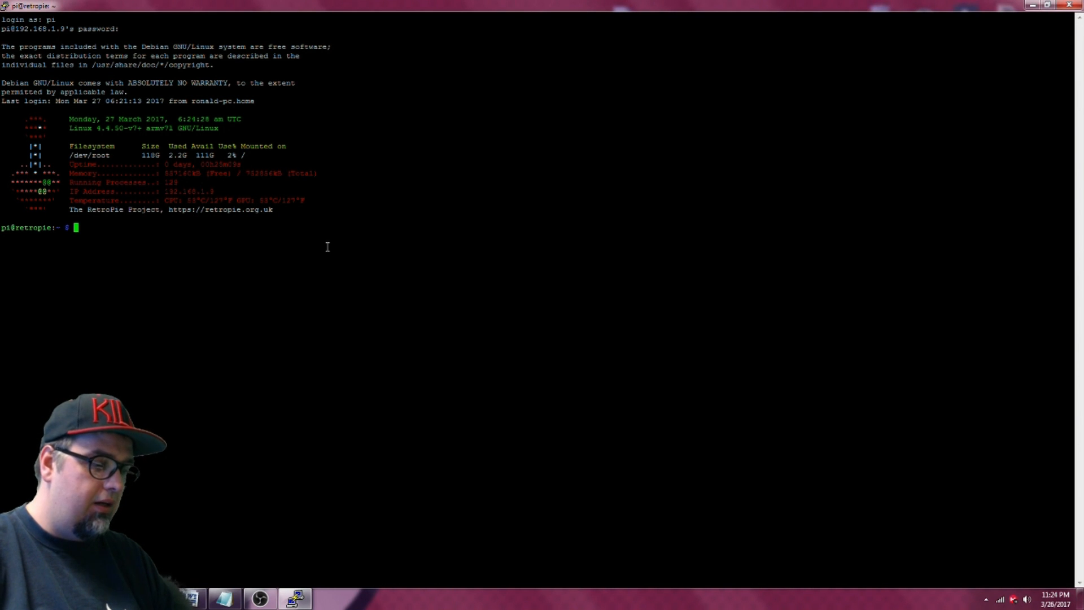
type("nano")
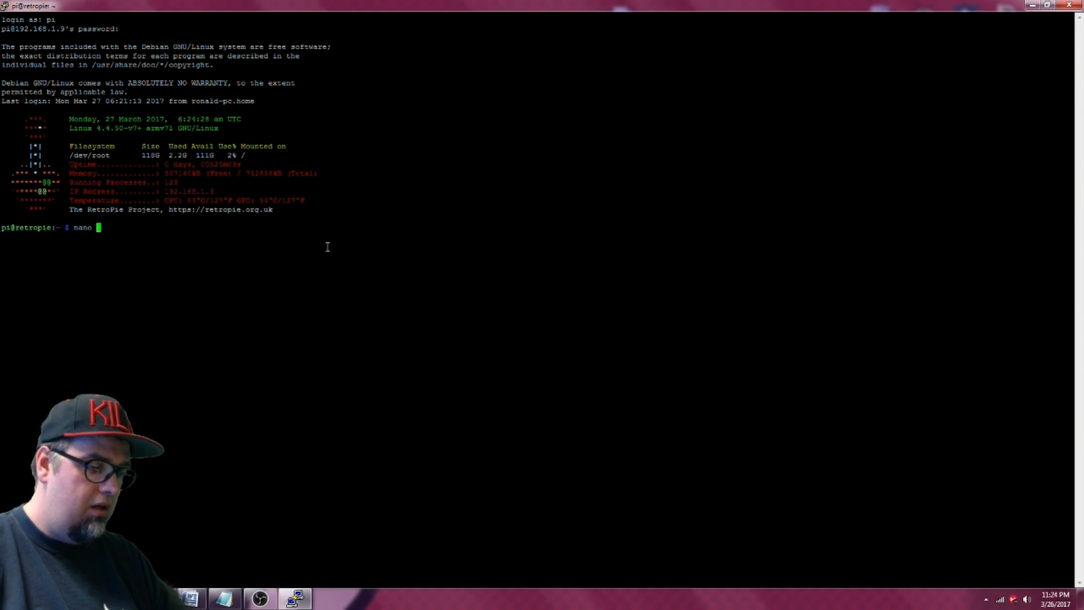
type("menu.")
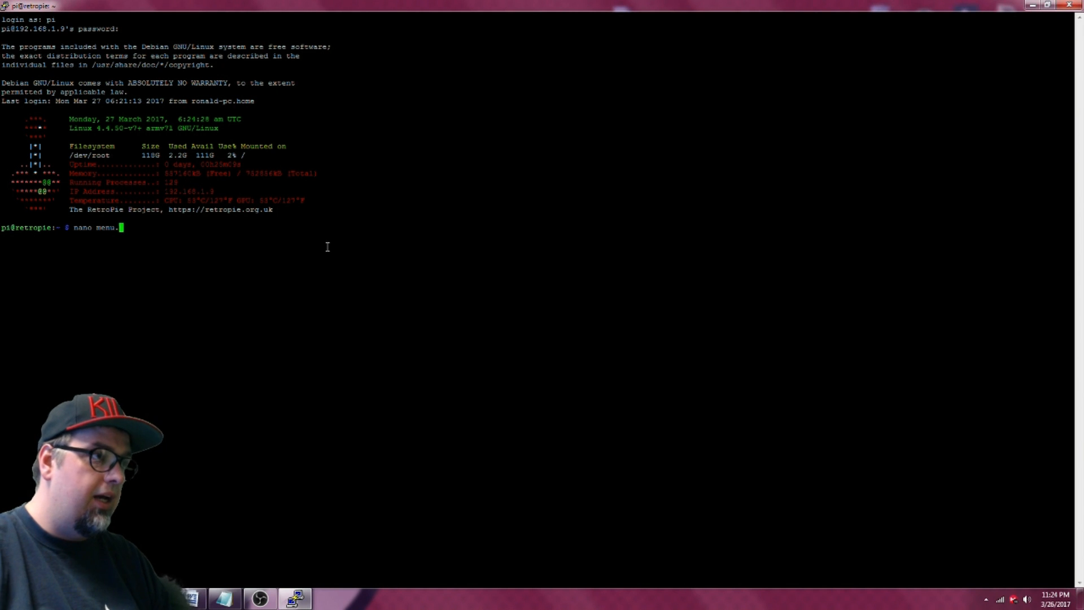
key("Return")
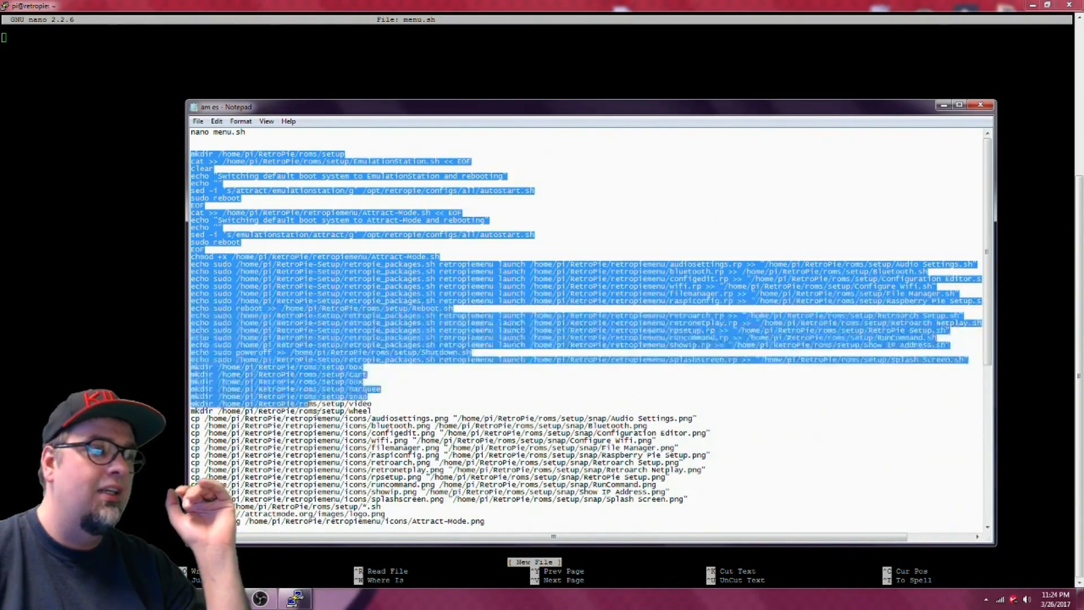
Paste the Attract-Mode script from Notepad into menu.sh, save, and exit nano
scroll("down", 3)
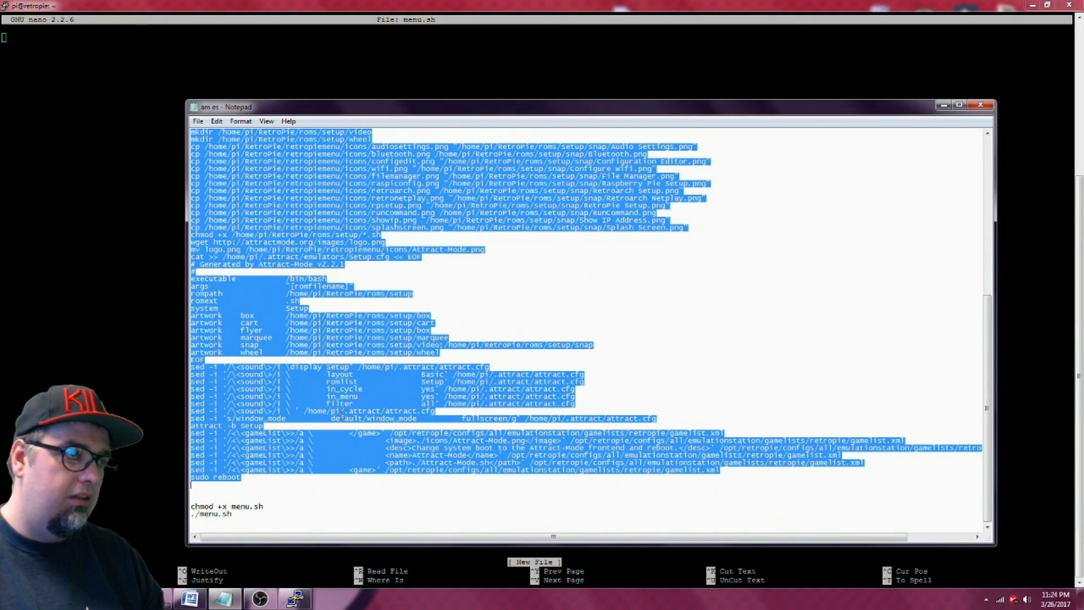
left_click(981, 107)
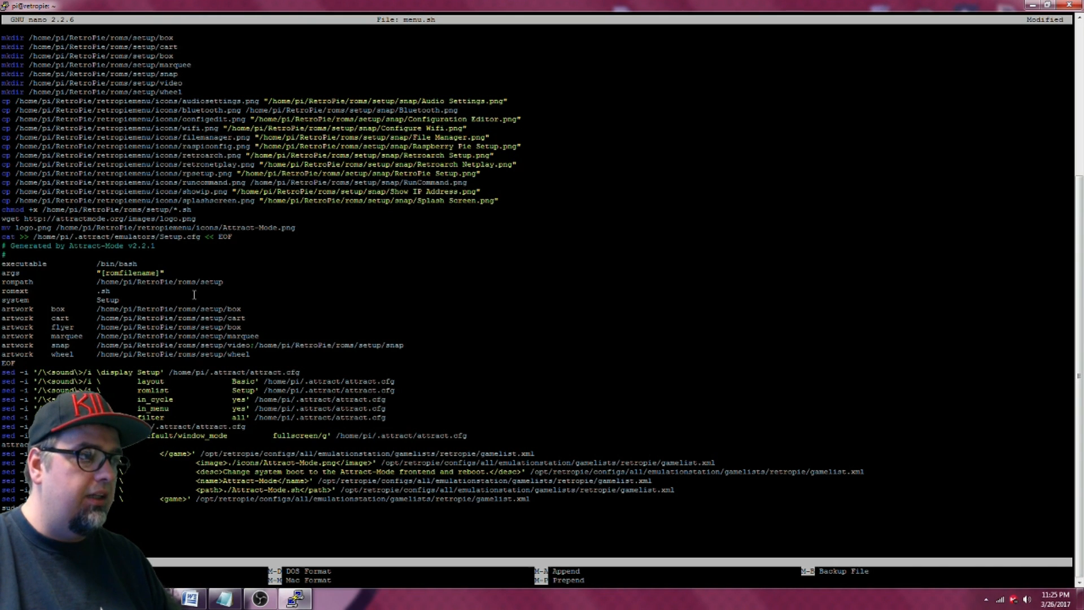
key("ctrl+x")
type("chmo")
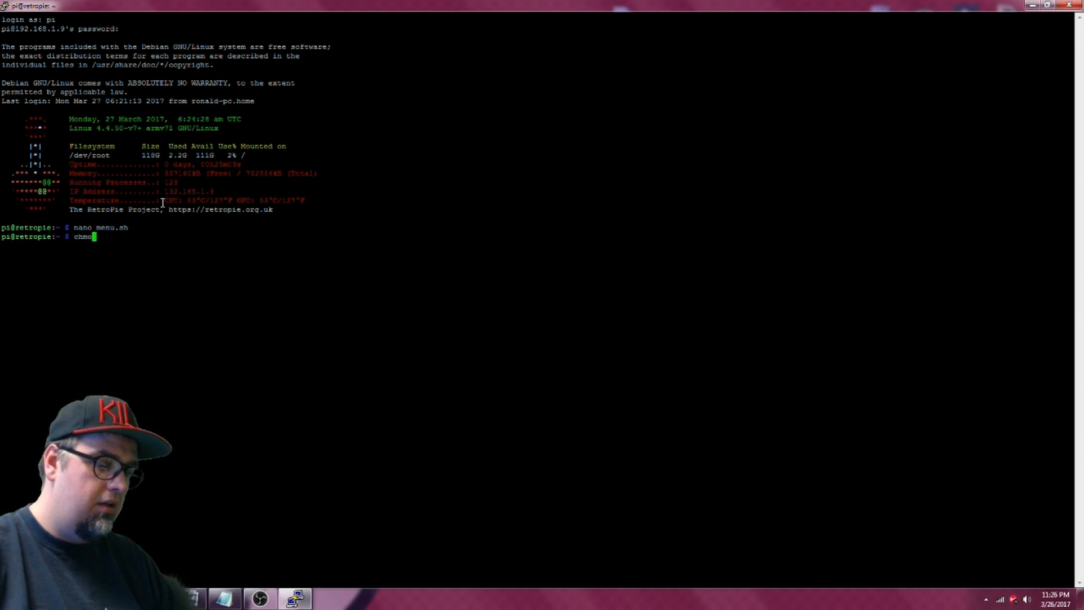
Run chmod +x menu.sh, then look up the run command in the Notepad notes
type("+x menu.")
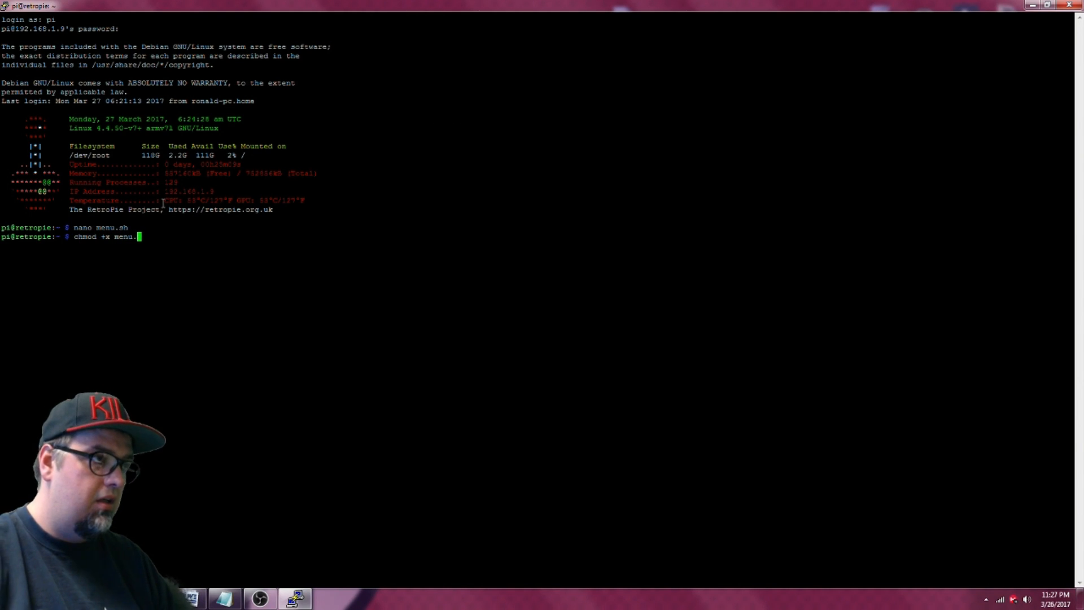
key("Return")
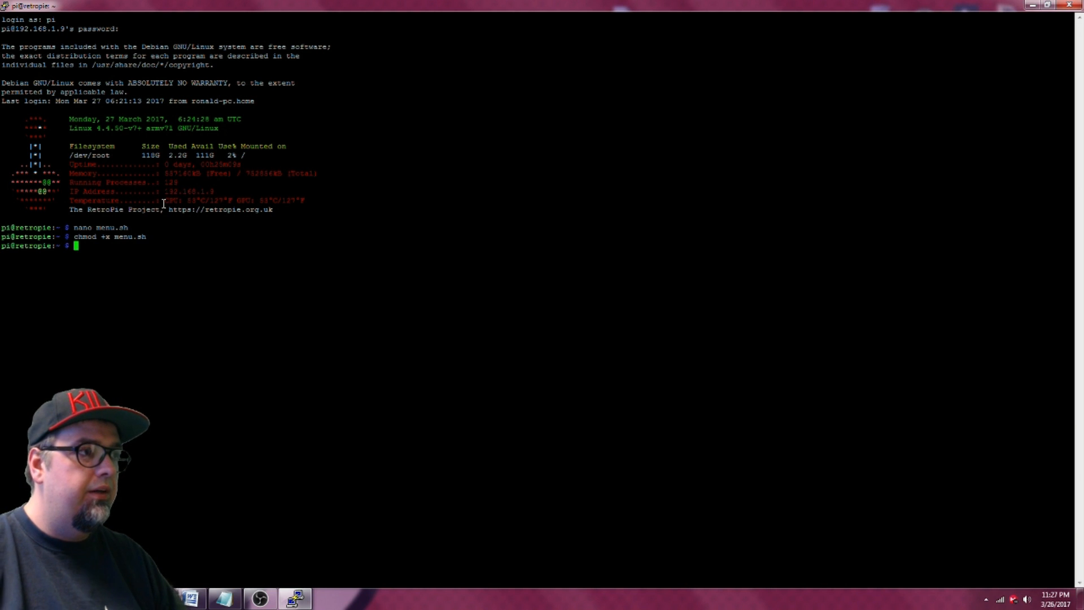
left_click(223, 597)
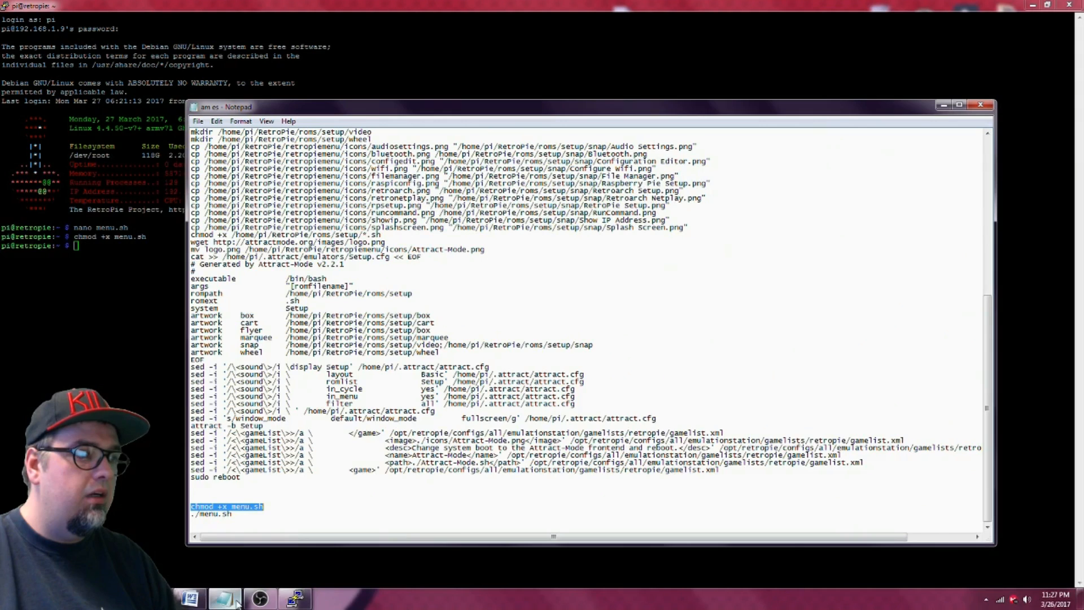
left_click(210, 514)
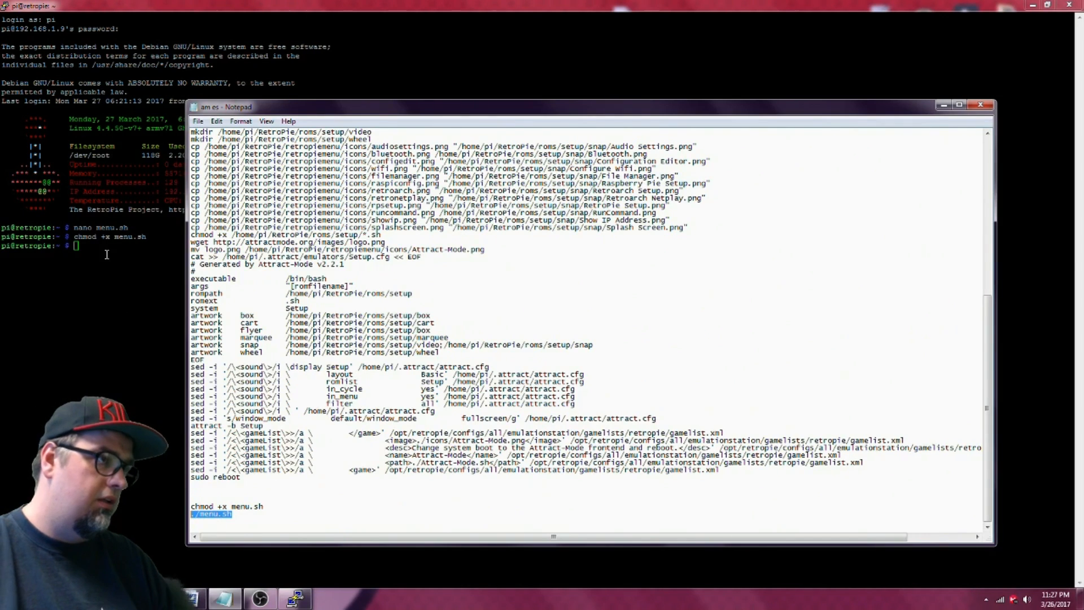
left_click(979, 106)
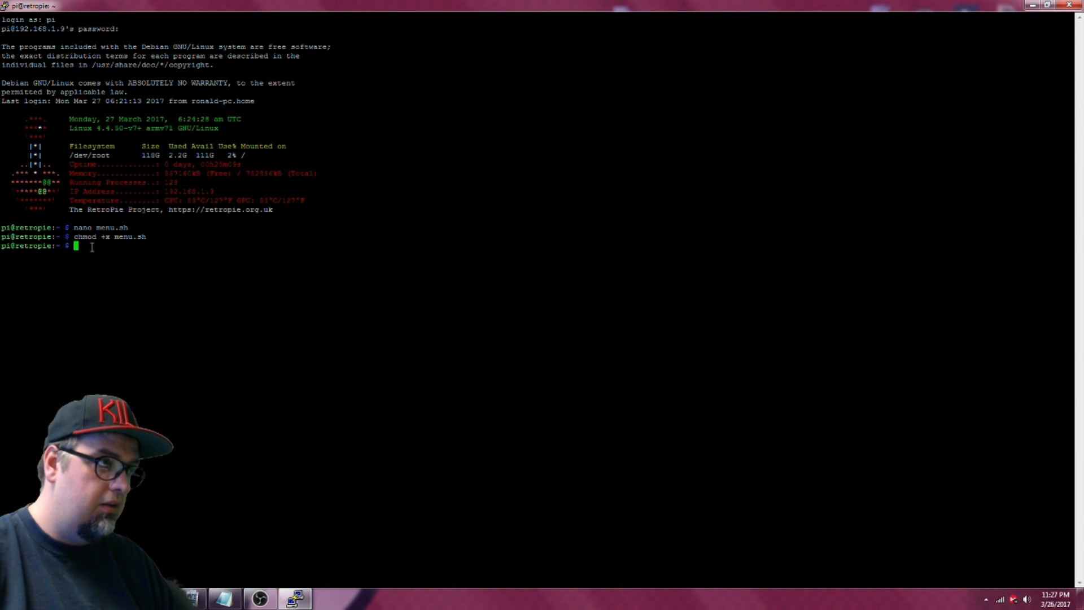
Run ./menu.sh to download logo.png and build the Attract-Mode Setup rom list
type("./menu")
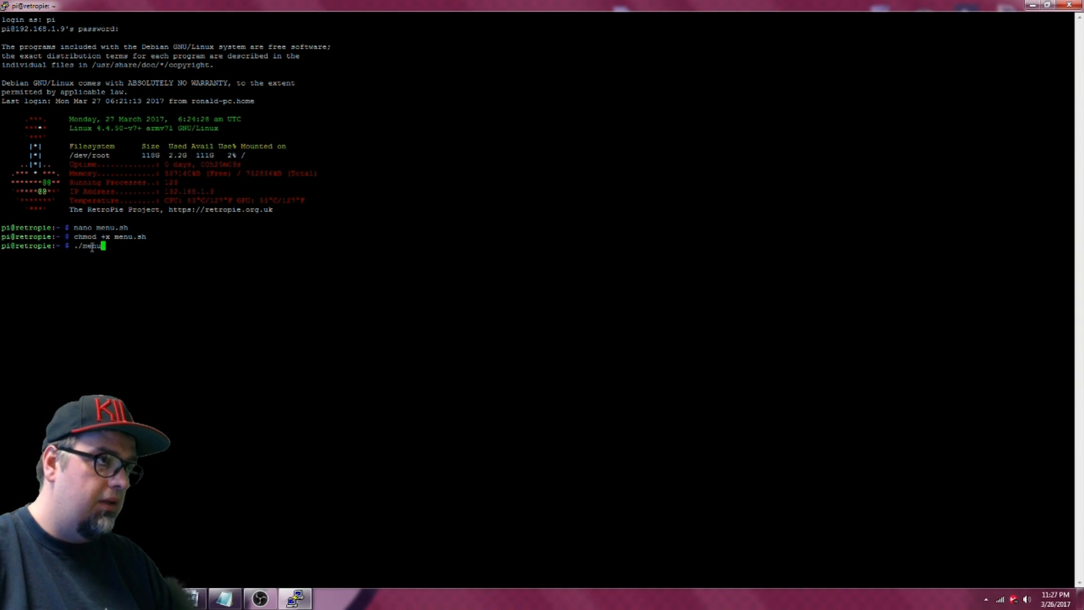
key("Return")
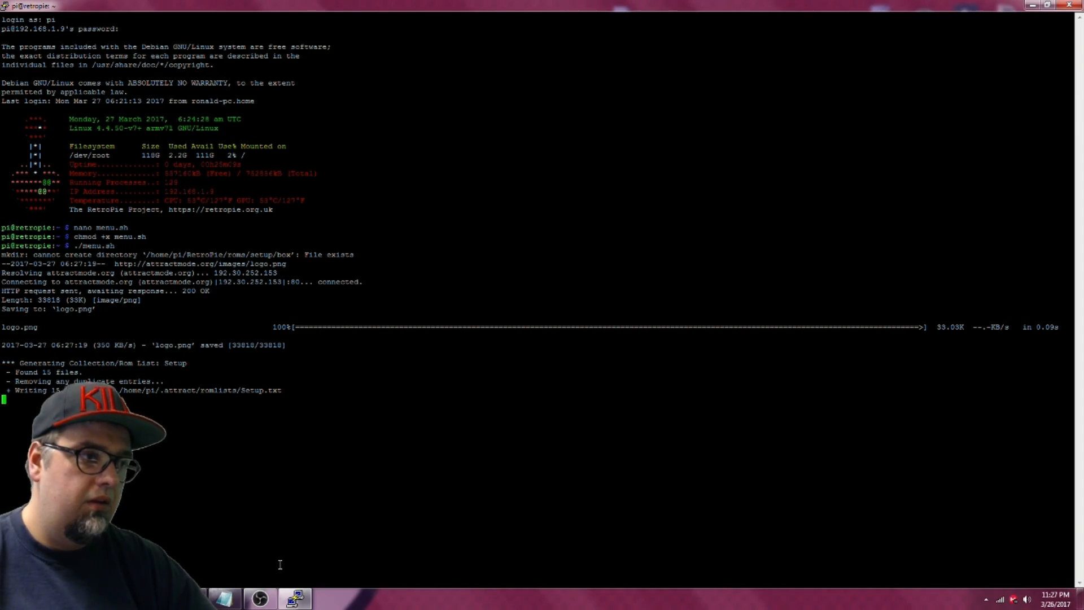
mouse_move(309, 438)
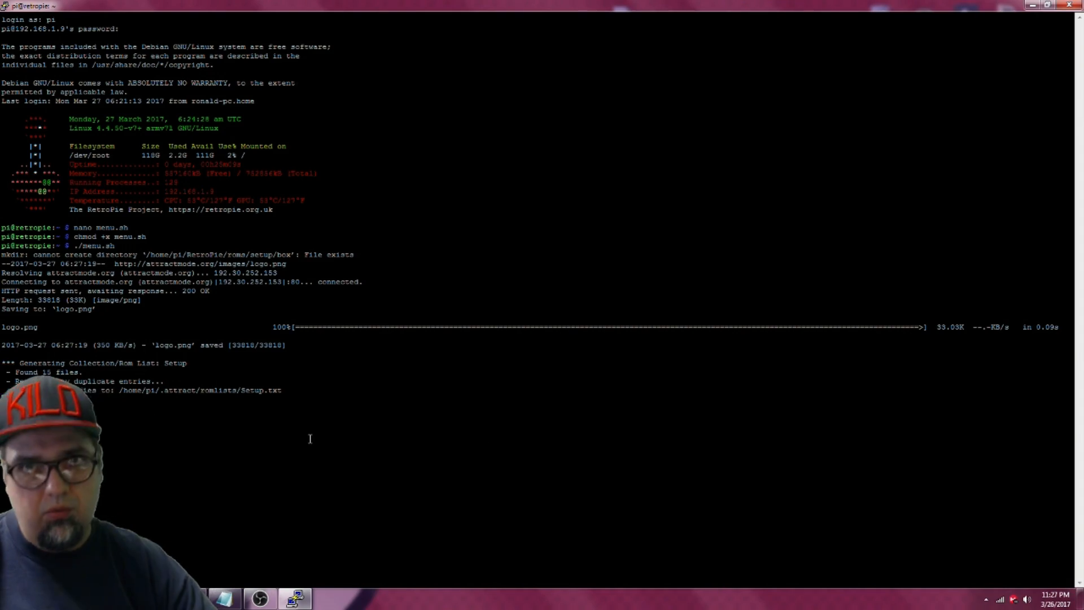